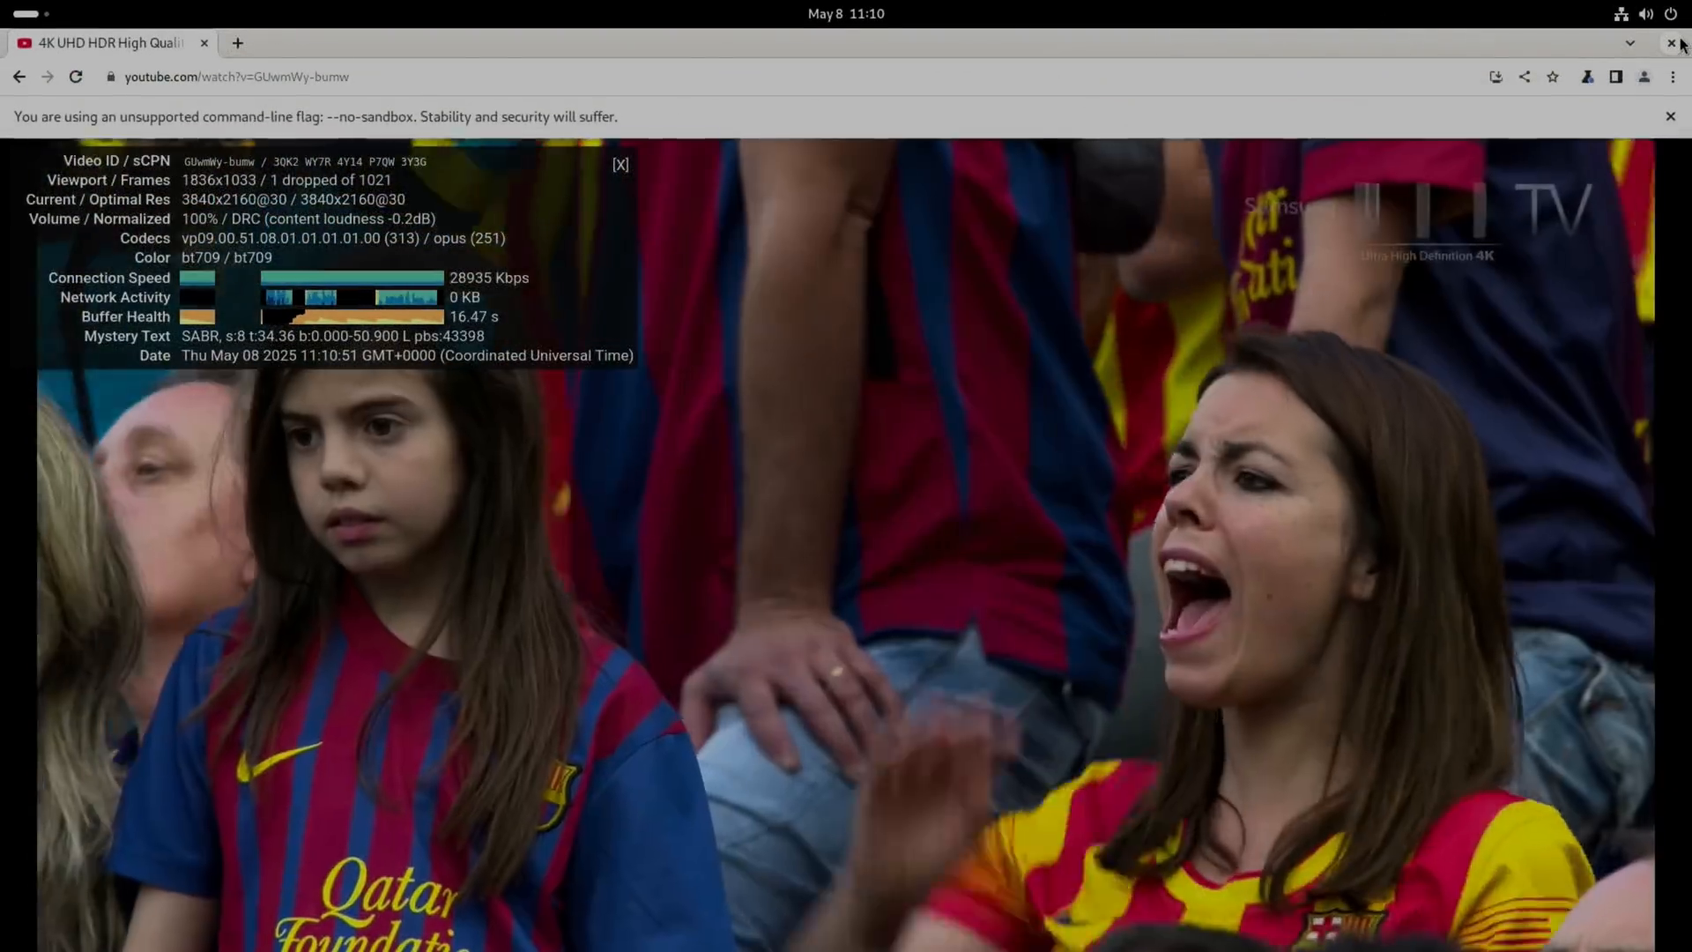
- Close the Chrome window playing the 4K UHD HDR football crowd video
left_click(1671, 43)
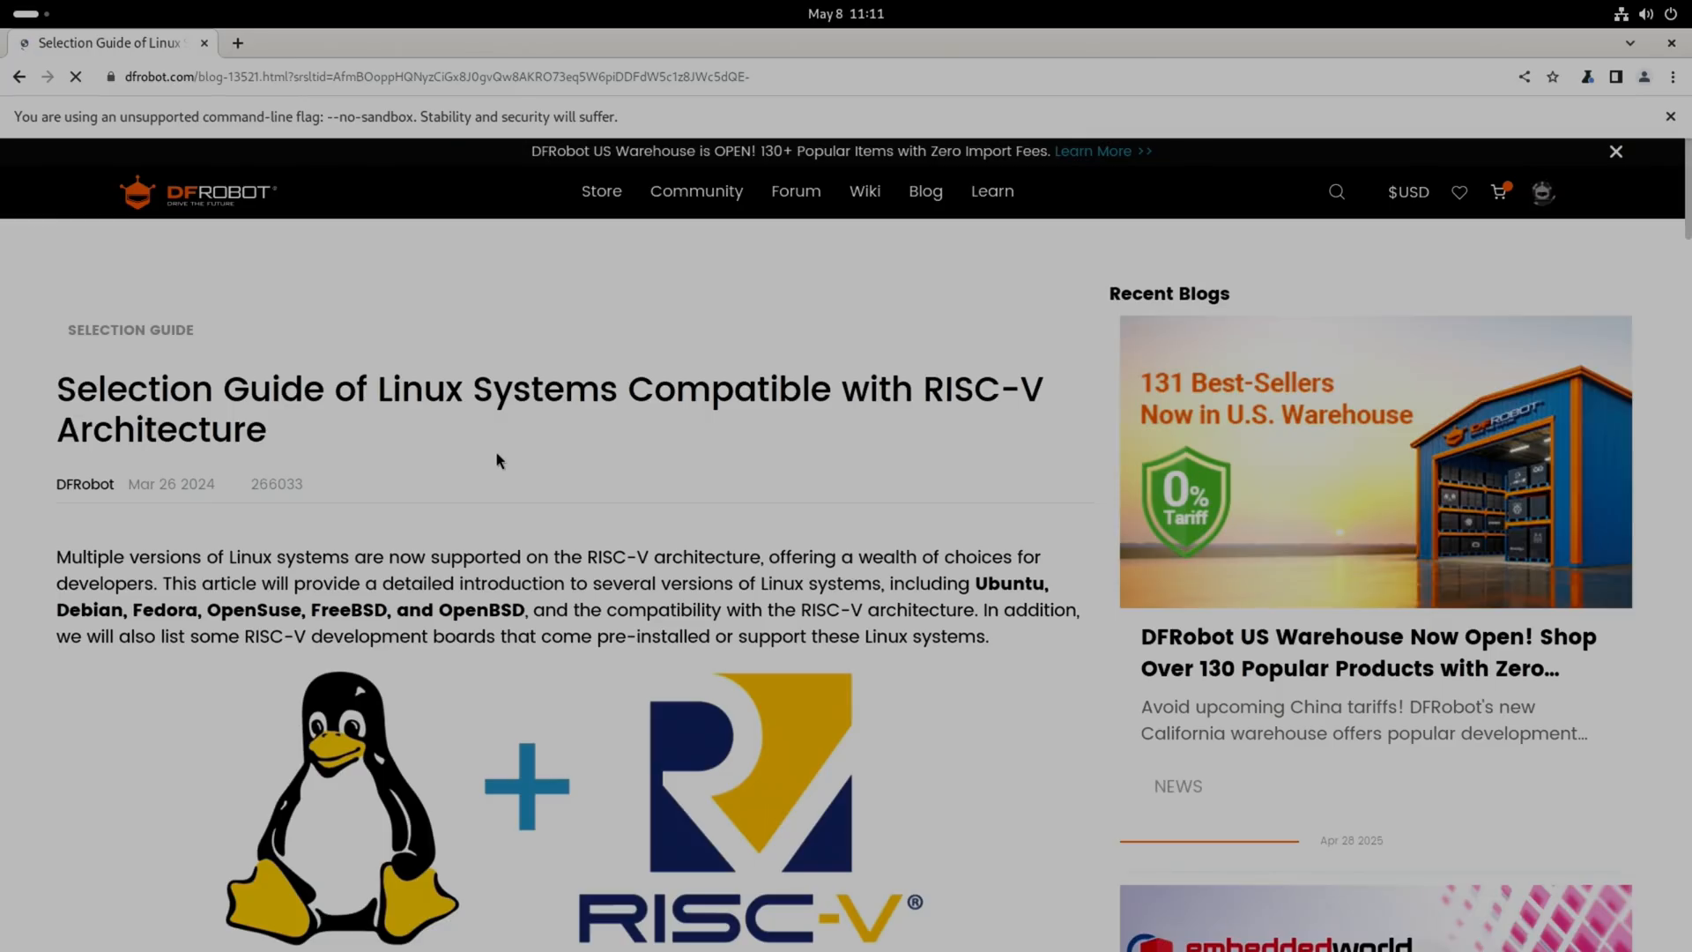
mouse_move(246, 307)
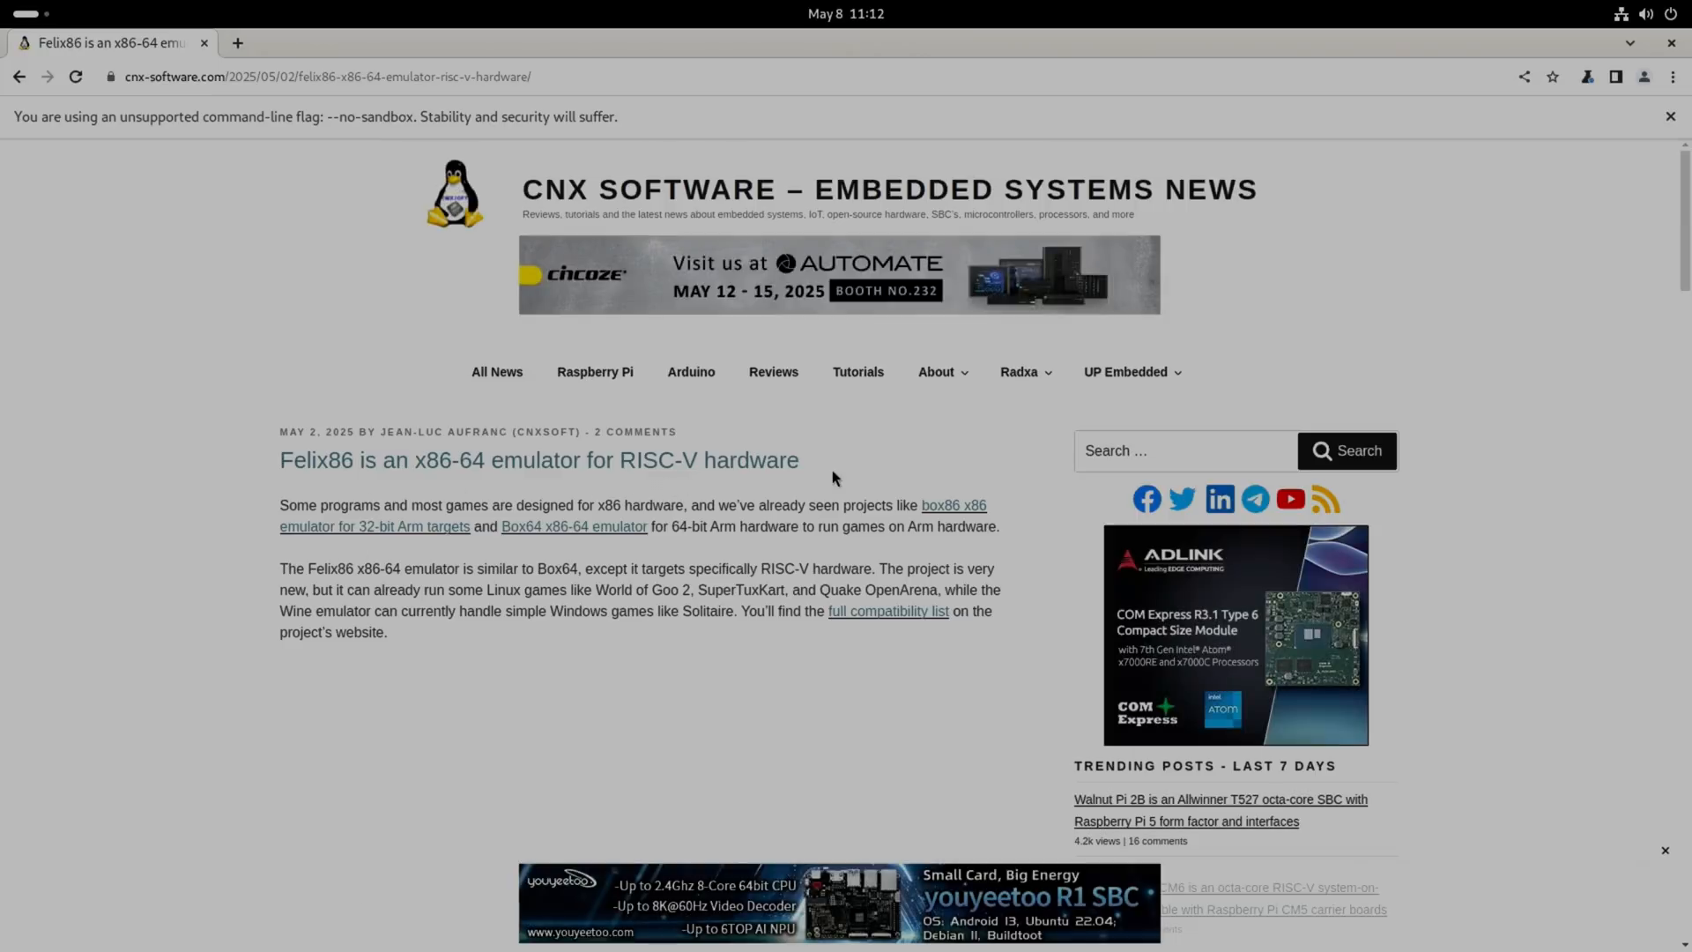
- Skim the Felix86 RISC-V emulator article, return to its top, and close Chrome to the desktop
scroll("down", 3)
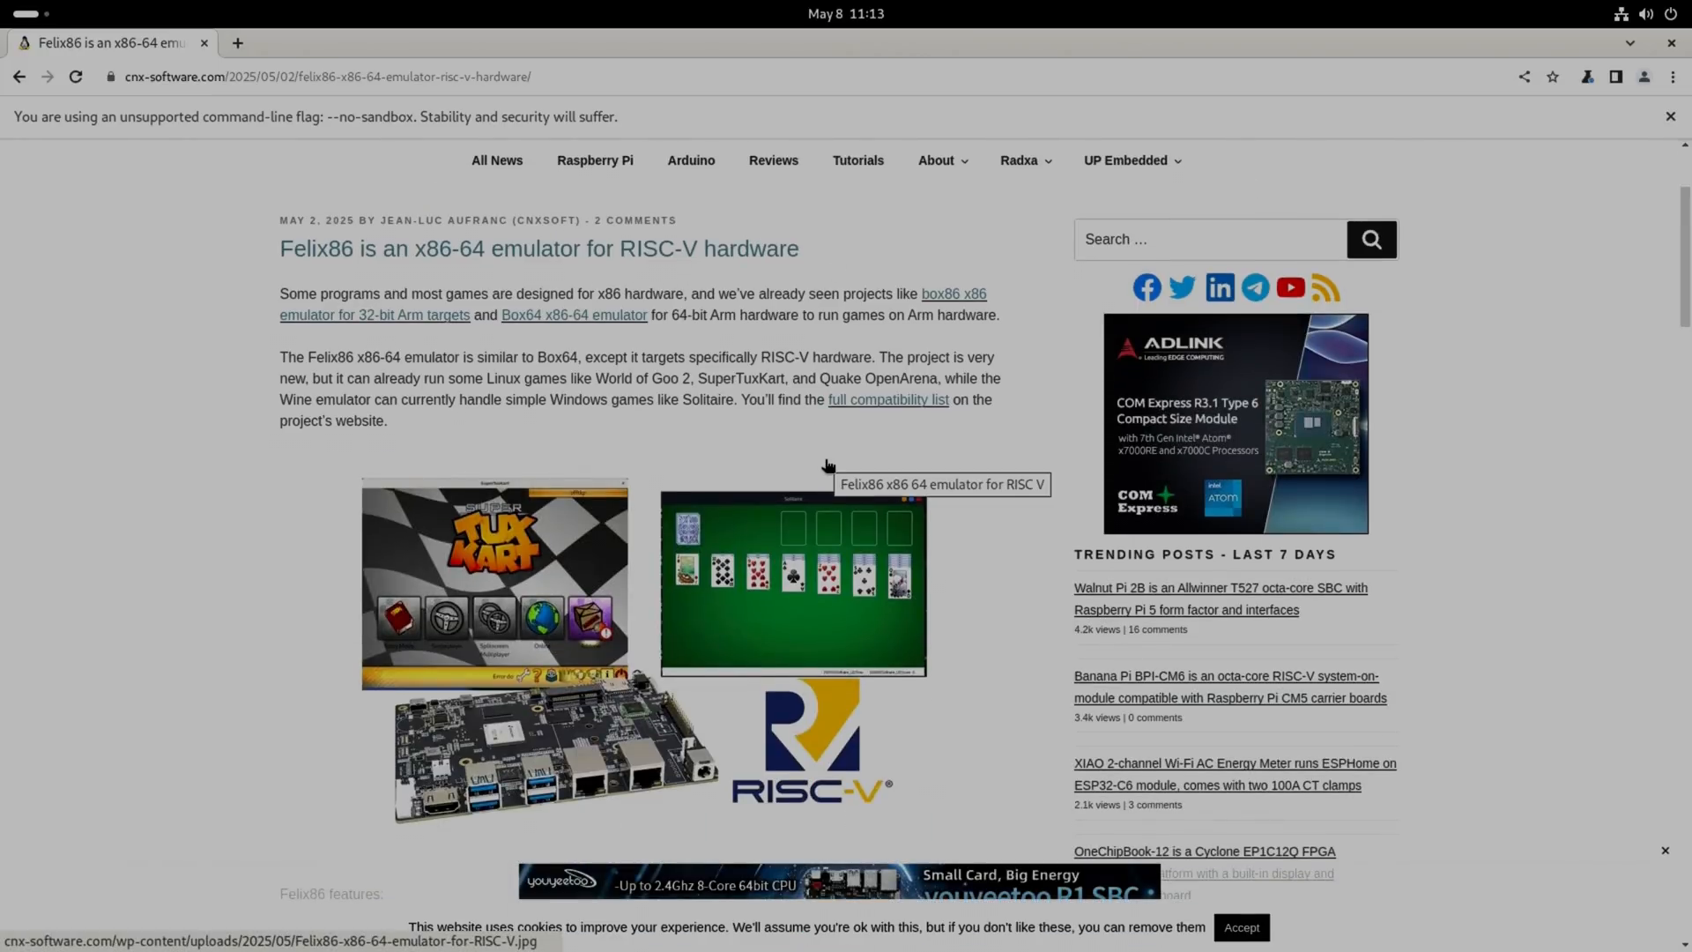
scroll("down", 3)
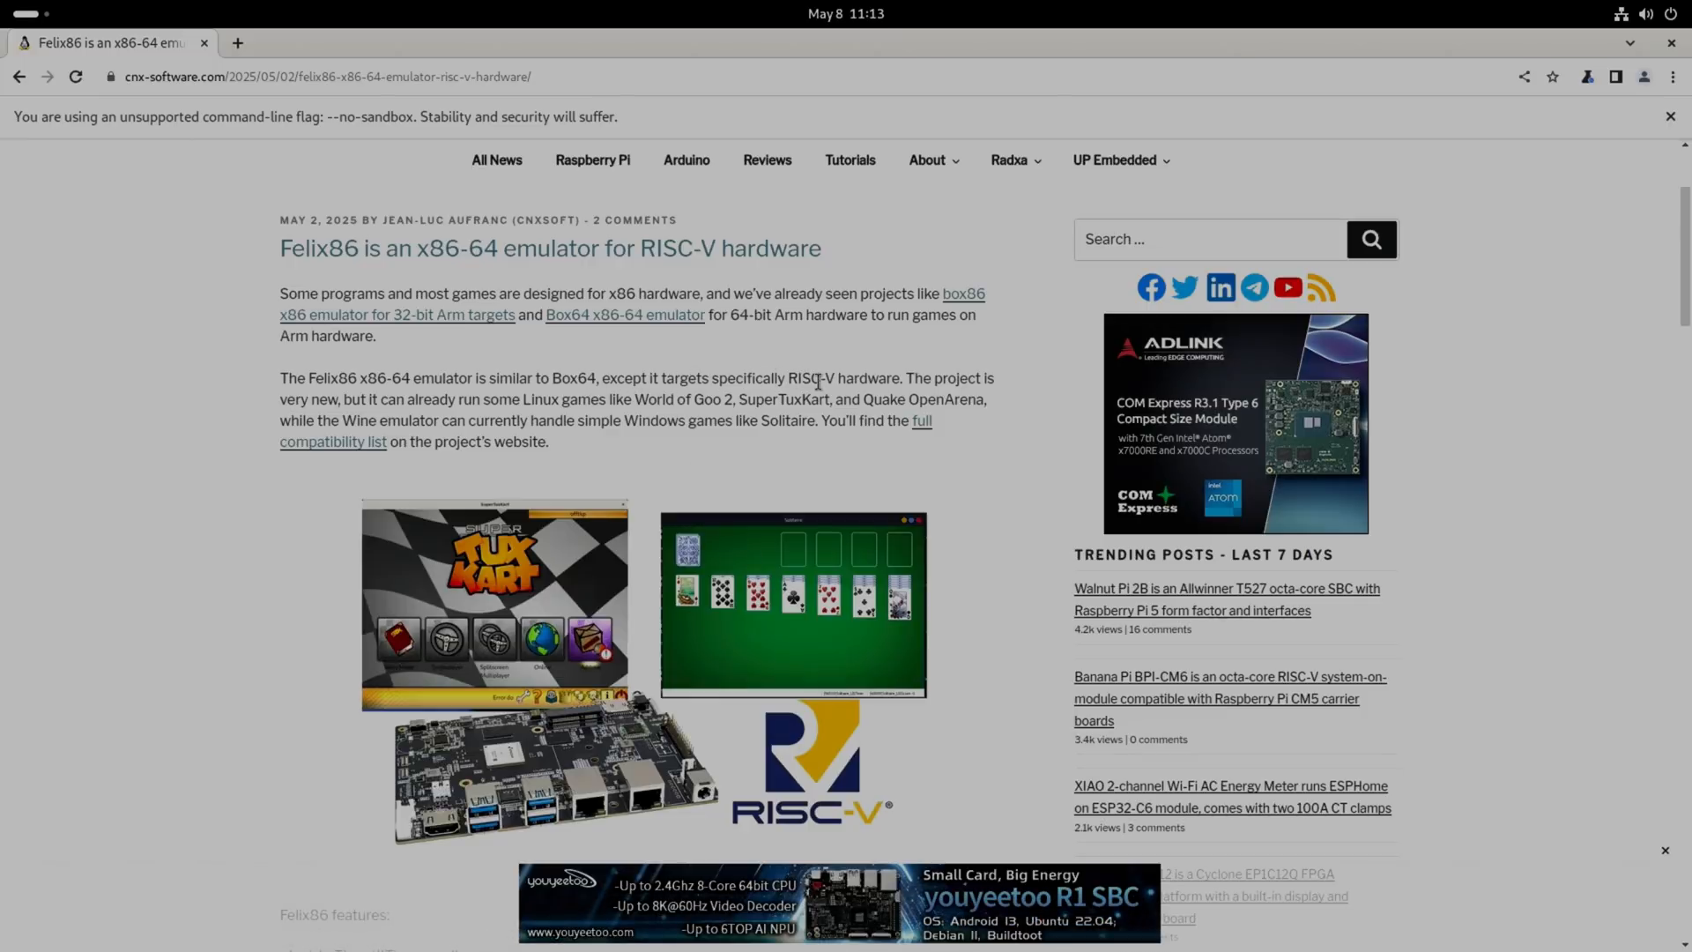
mouse_move(432, 419)
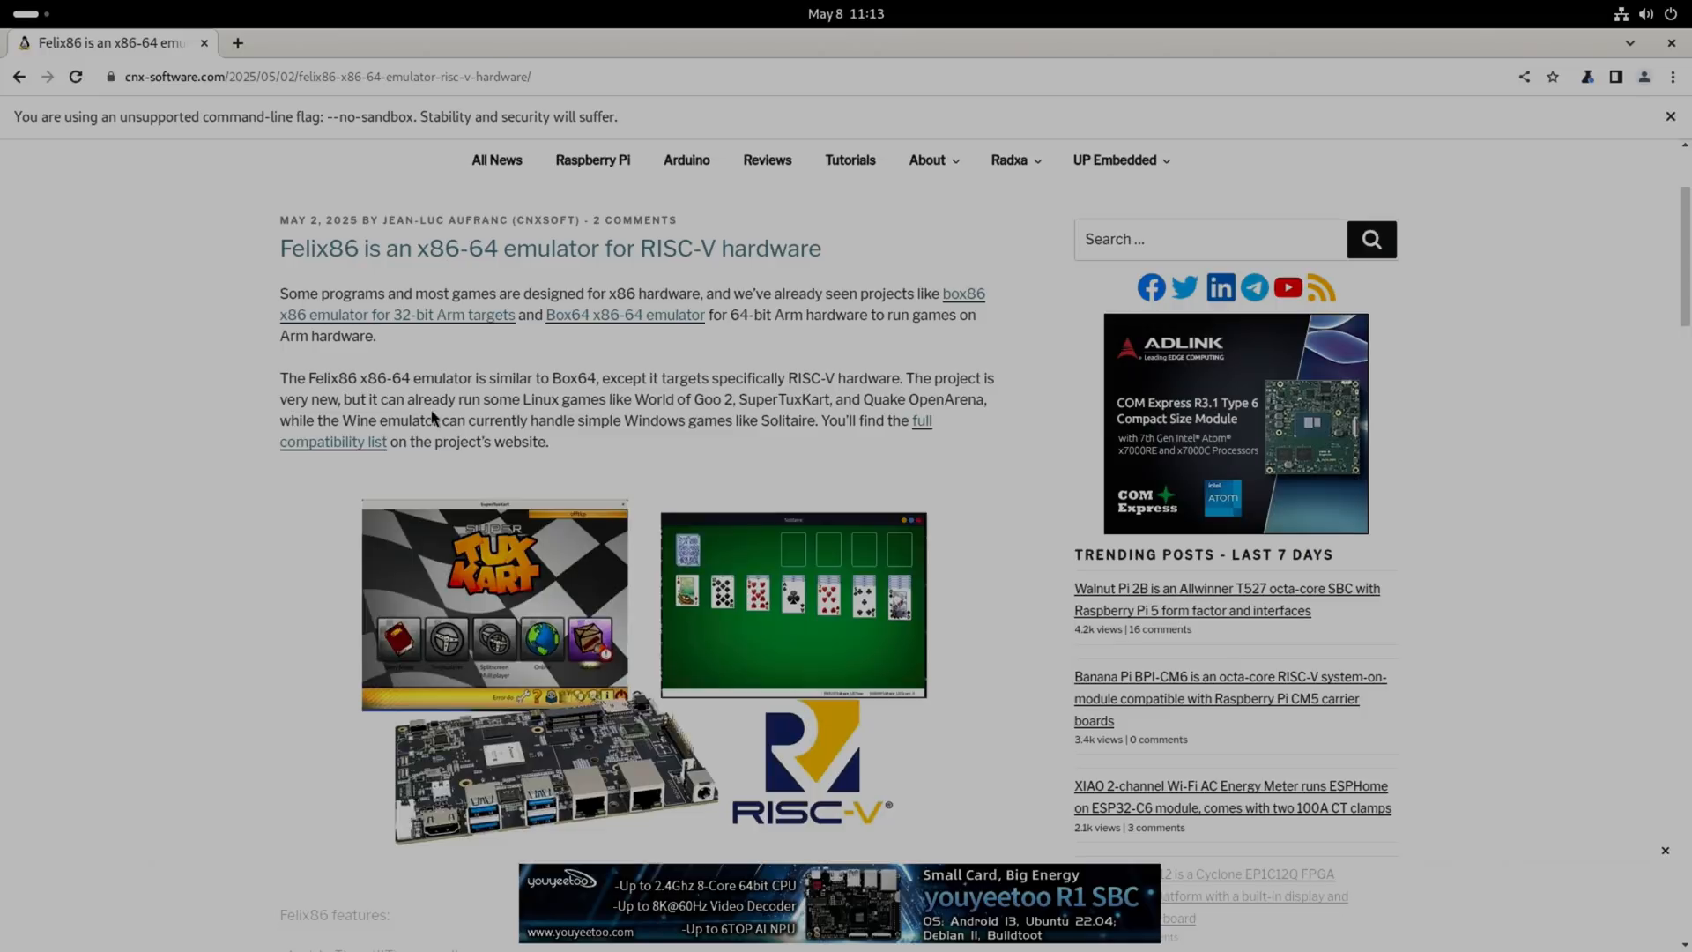
mouse_move(763, 467)
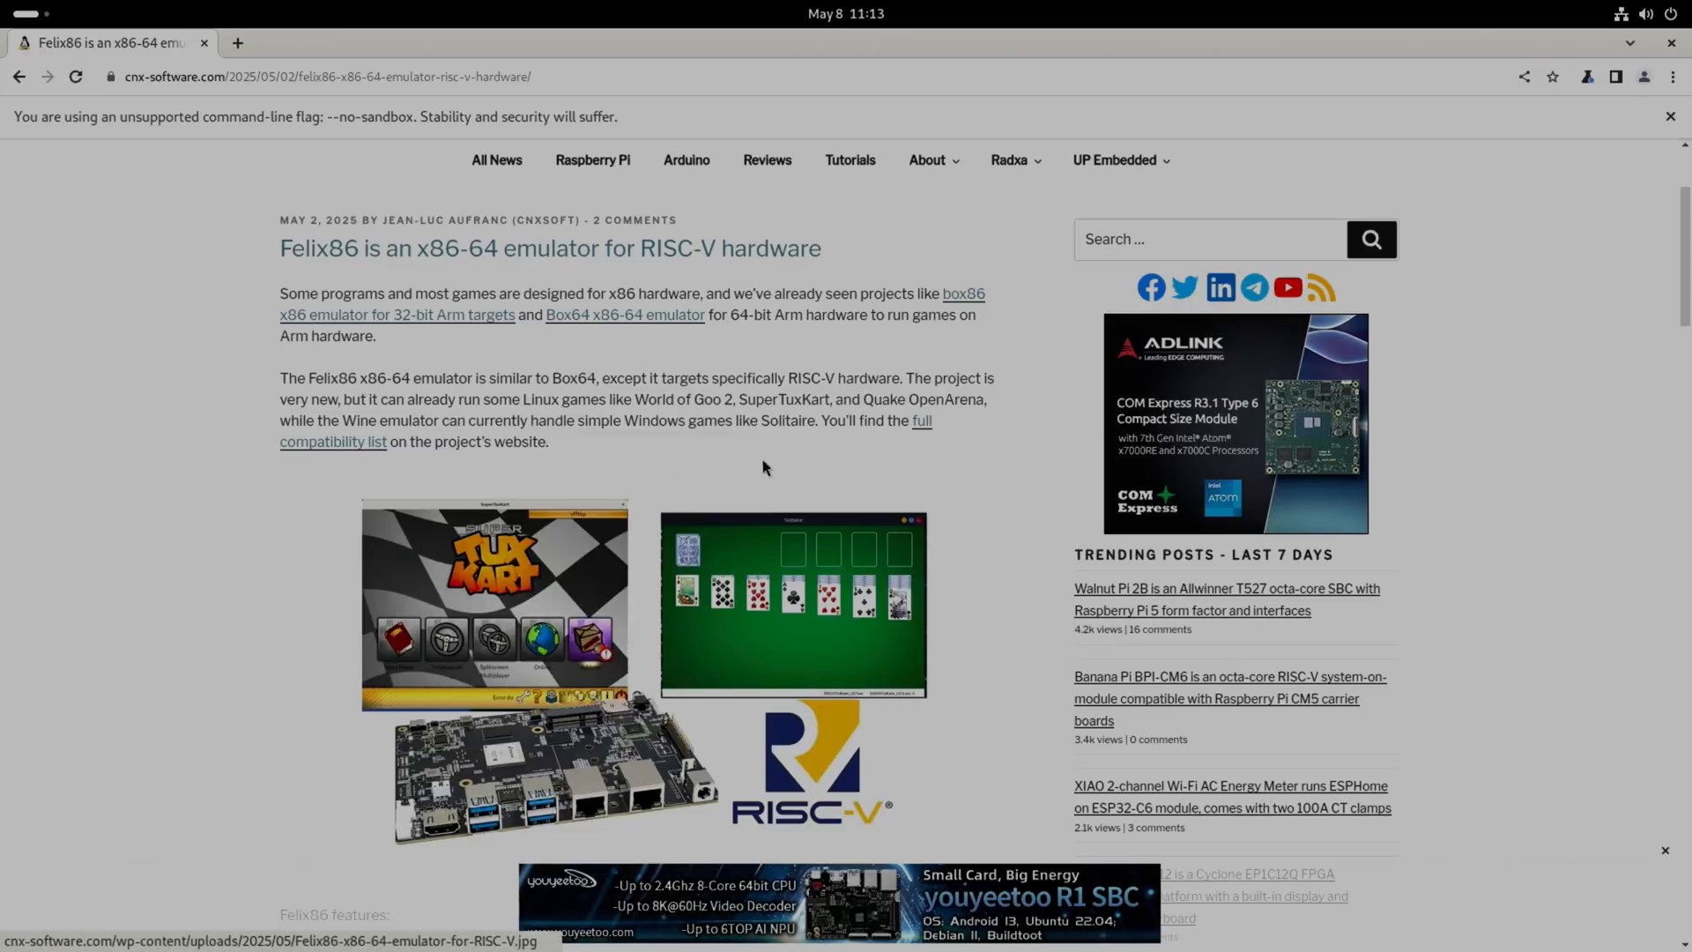
mouse_move(922, 422)
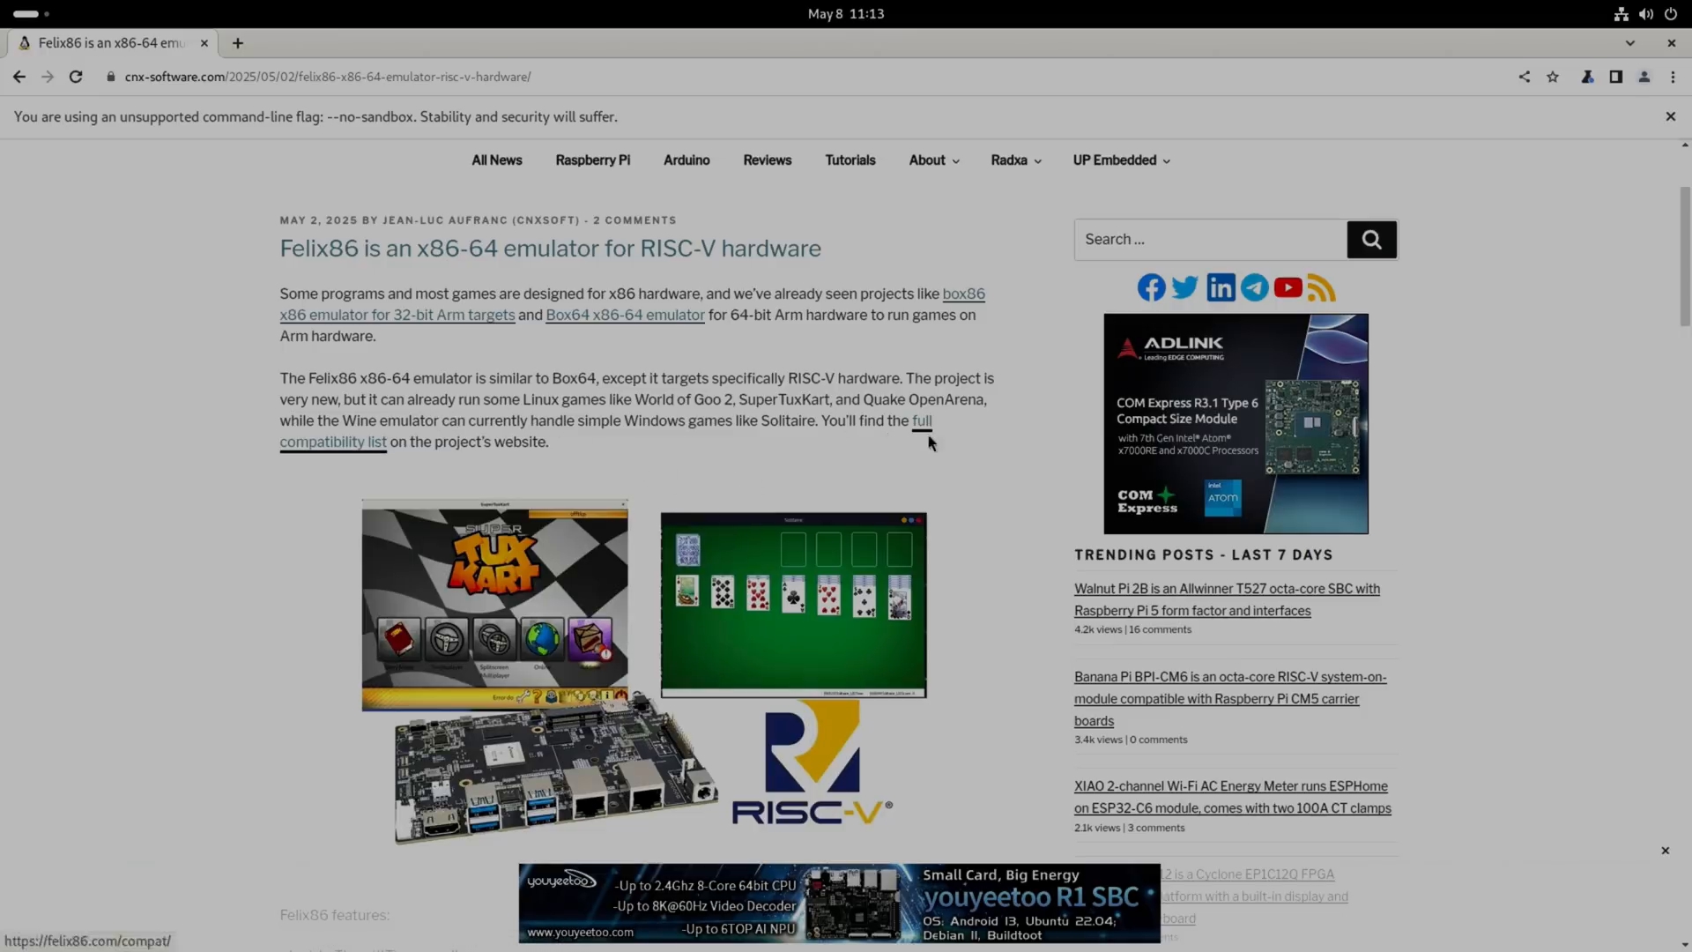
scroll("up", 3)
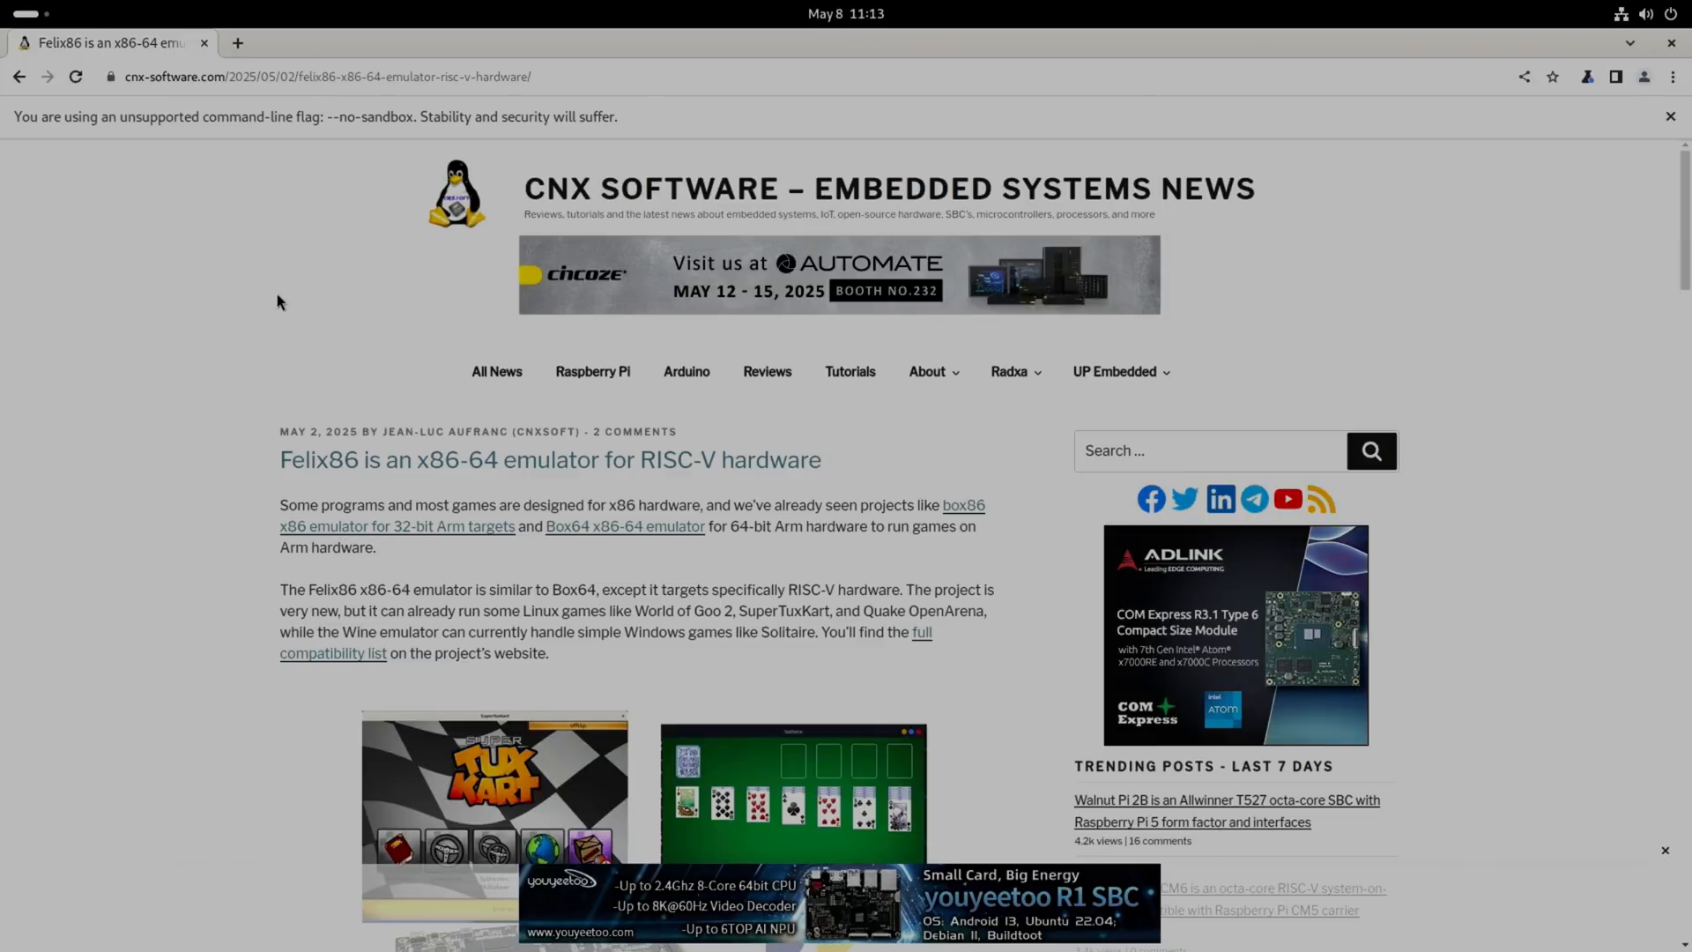
mouse_move(1376, 215)
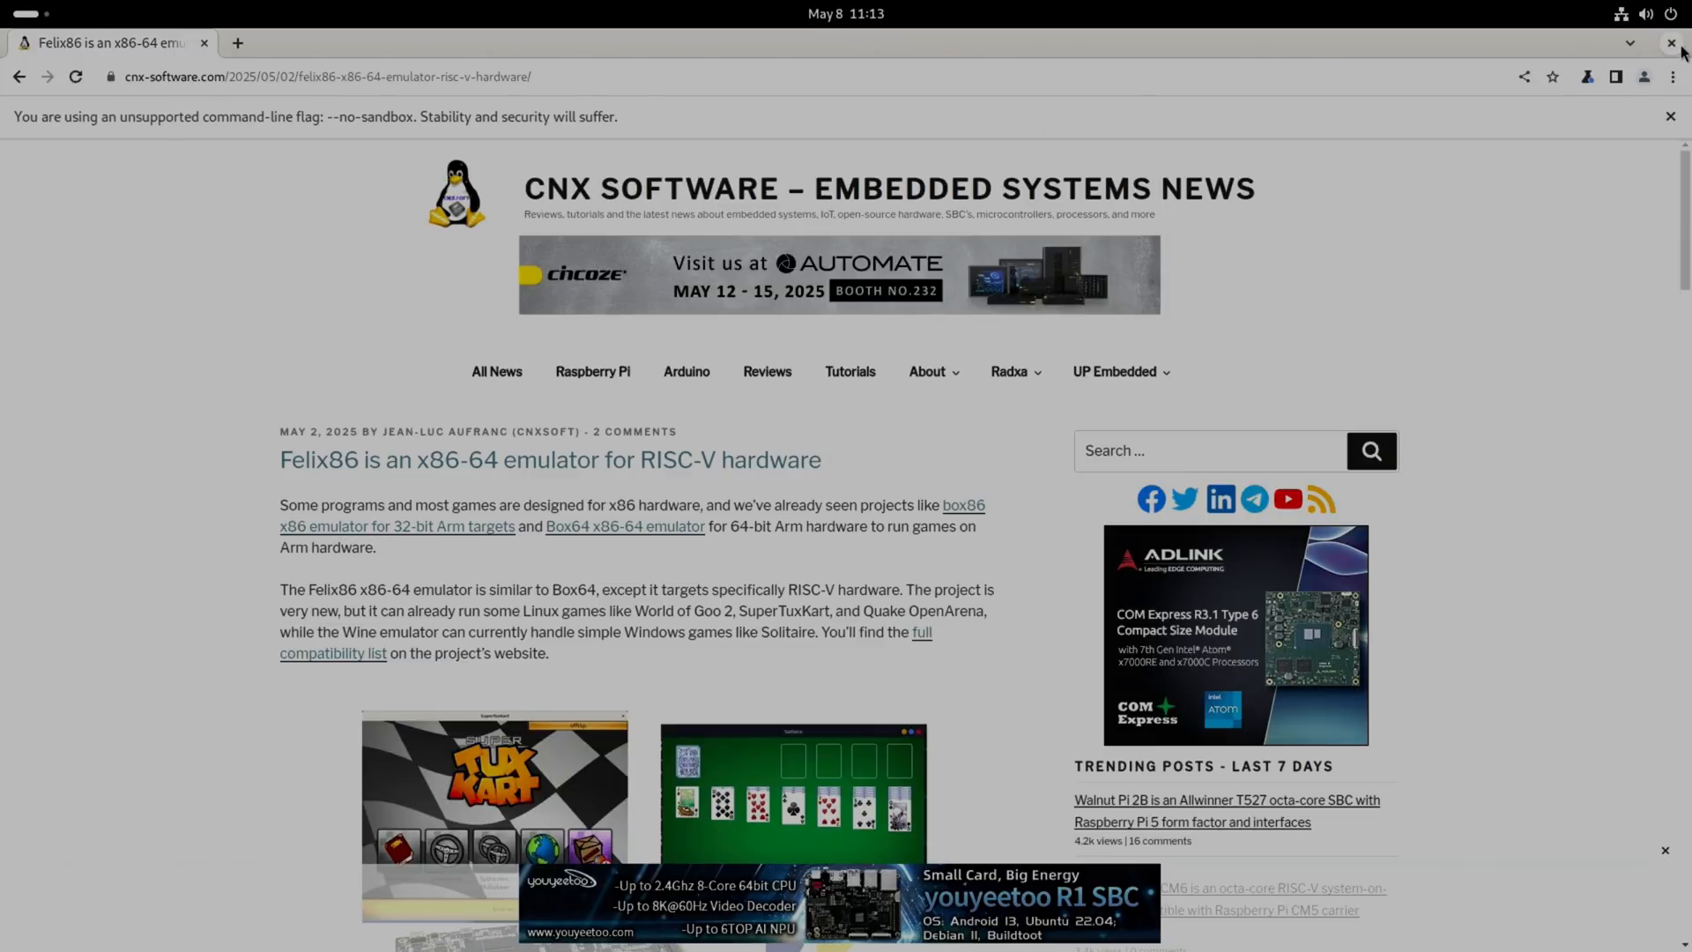
left_click(1671, 42)
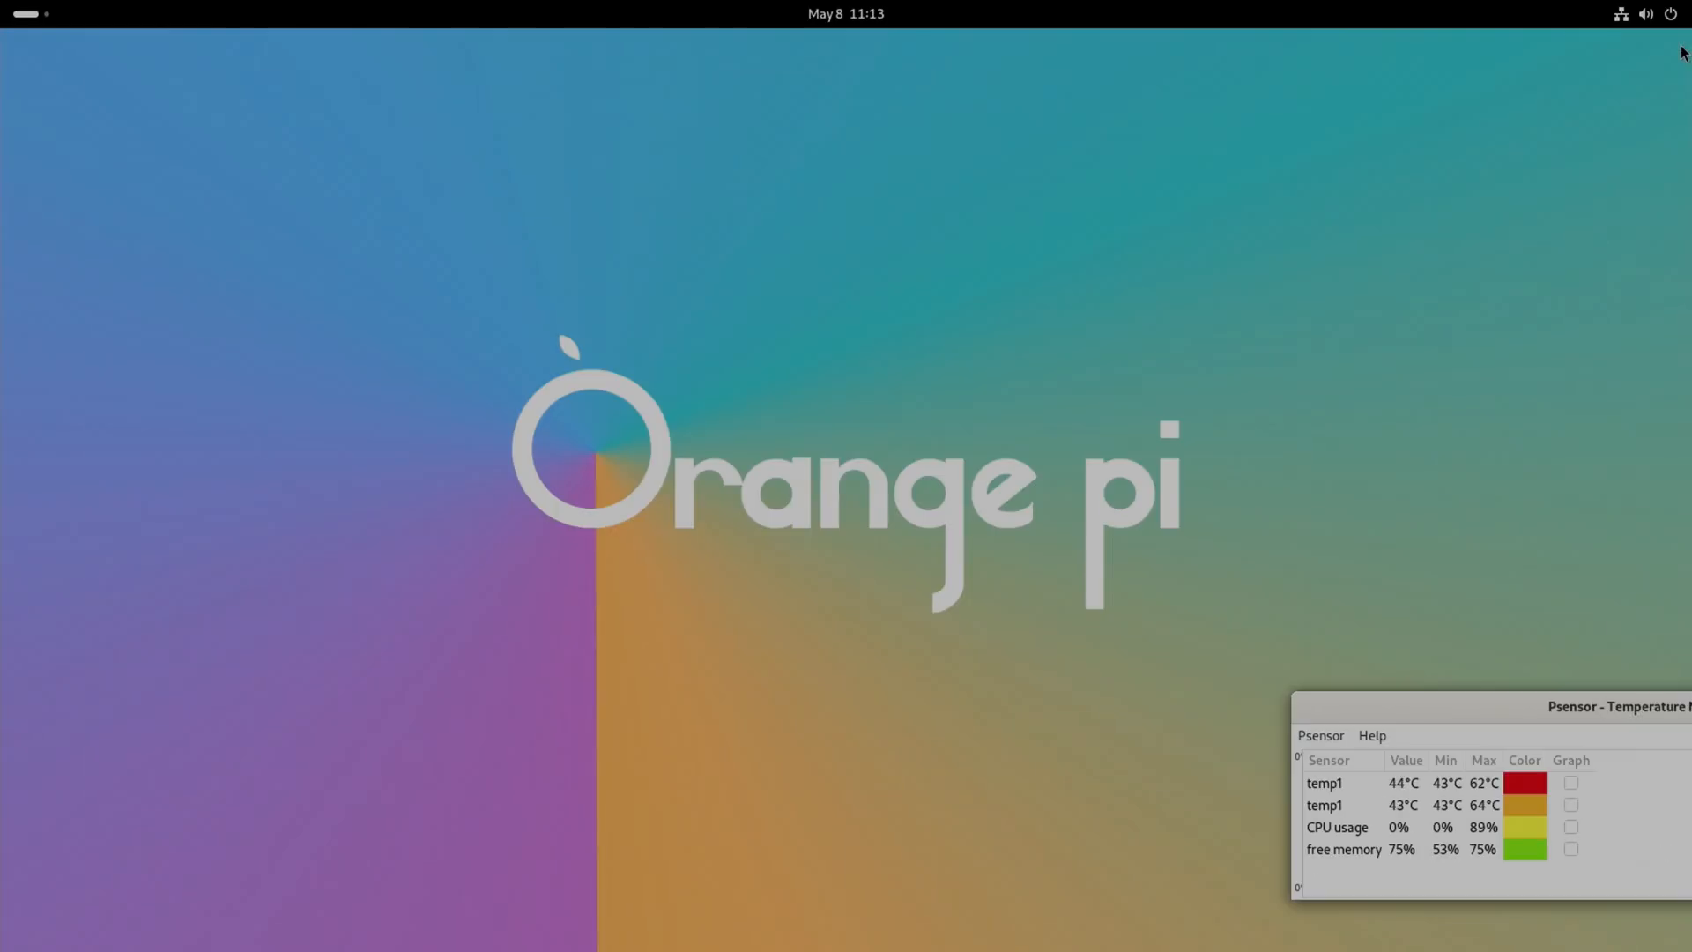